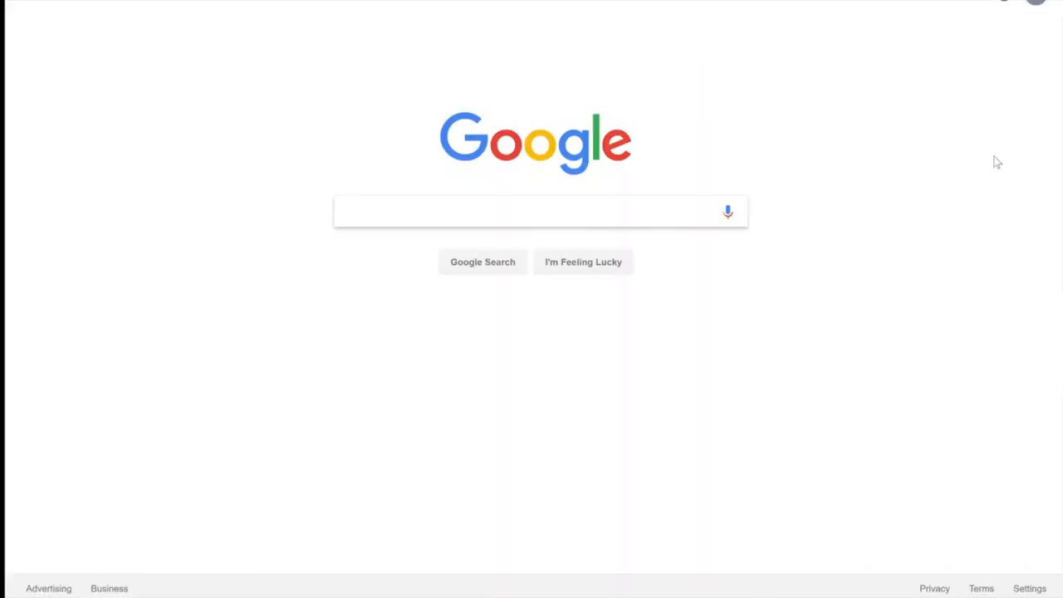
mouse_move(485, 228)
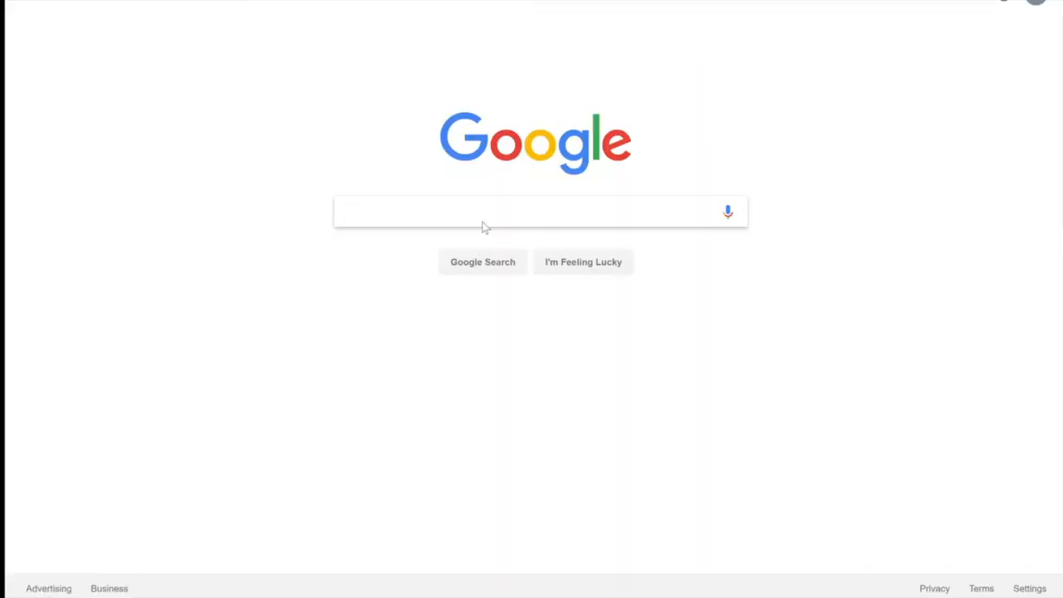
Search Google for "visual code studio" and show the results.
click(540, 211)
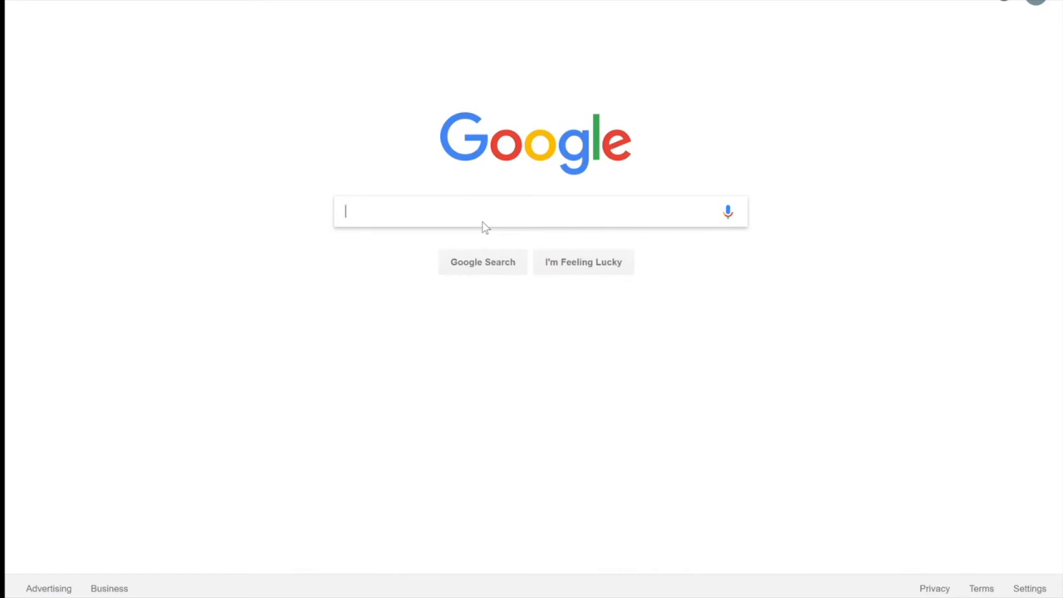
text(visual c)
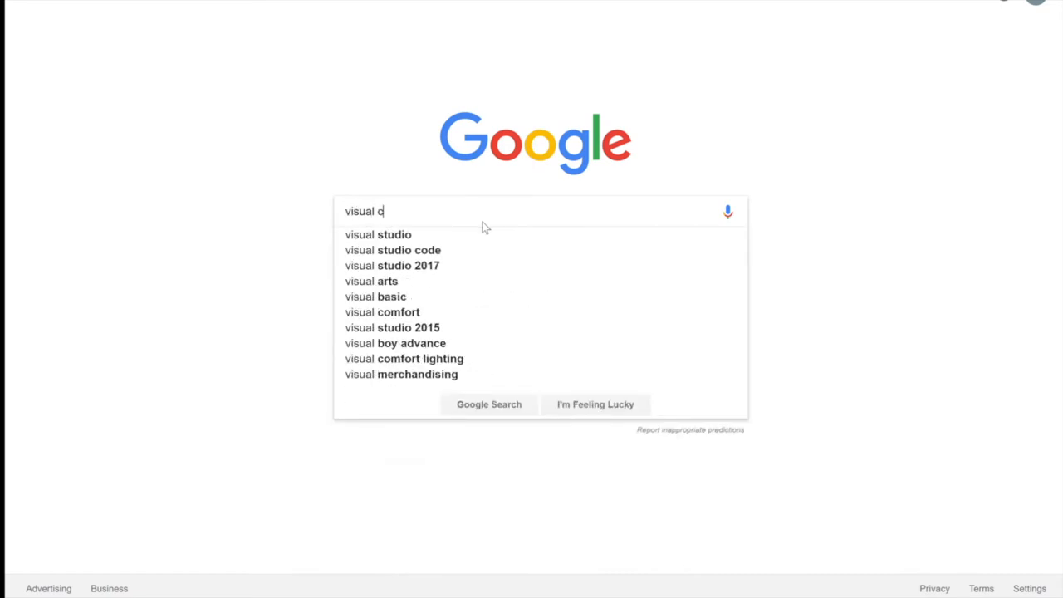
text(ode studio)
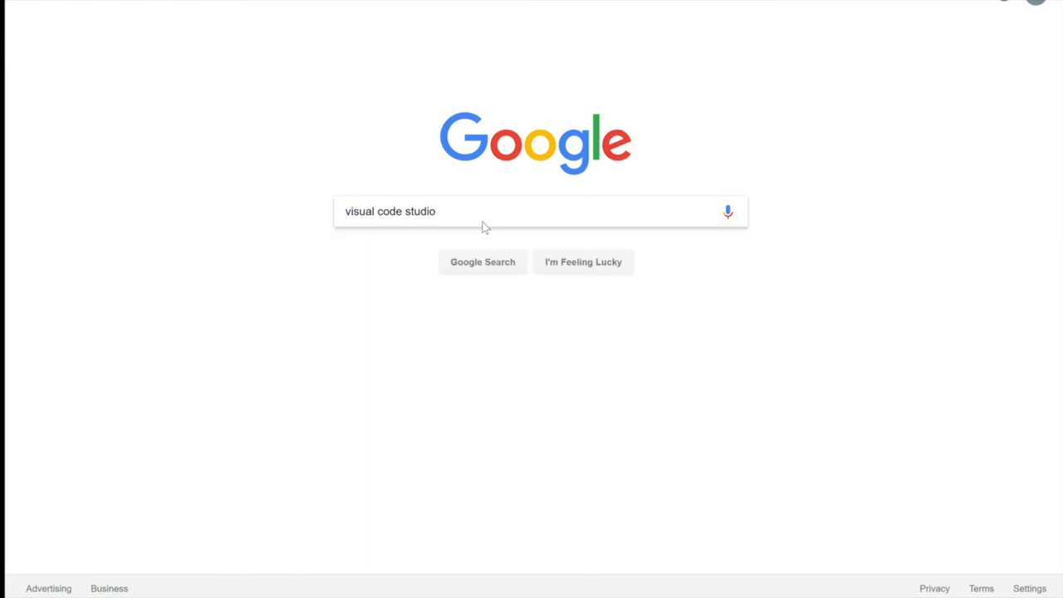
click(482, 262)
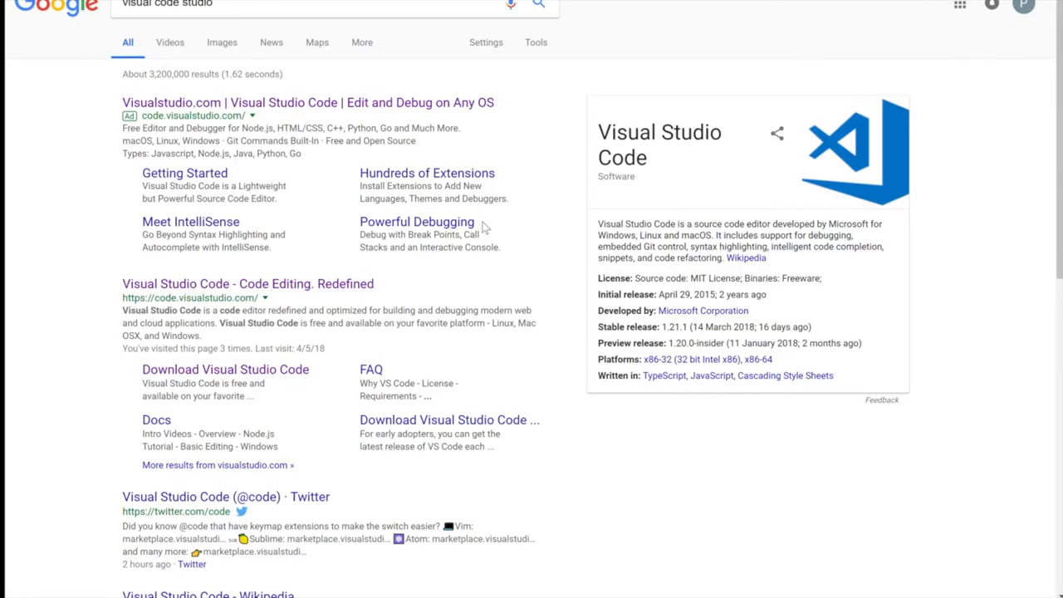
mouse_move(295, 282)
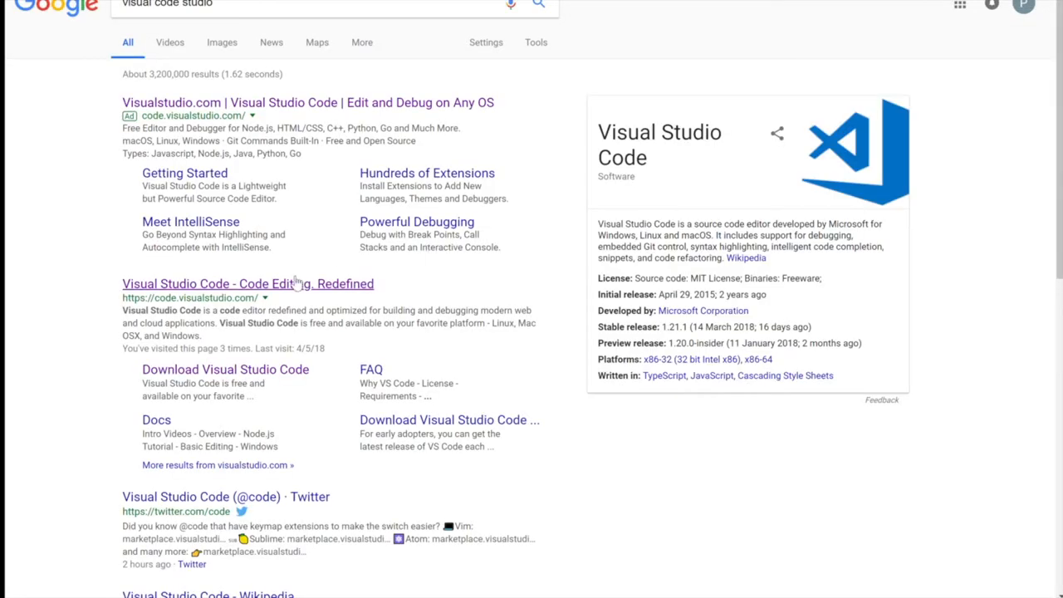
Visit code.visualstudio.com from the results and expand the download options for other platforms.
click(247, 283)
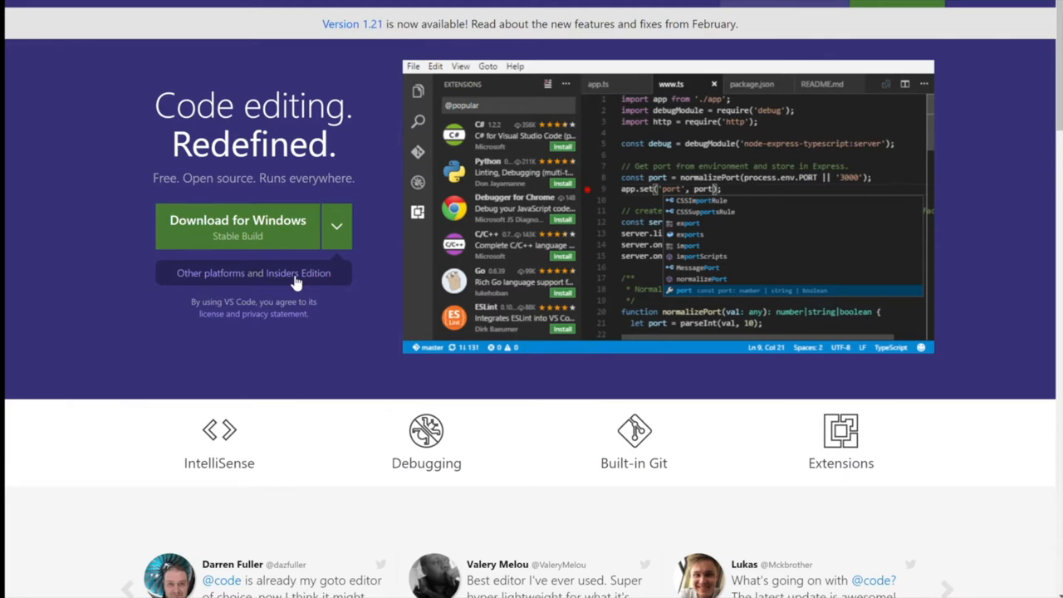
mouse_move(136, 249)
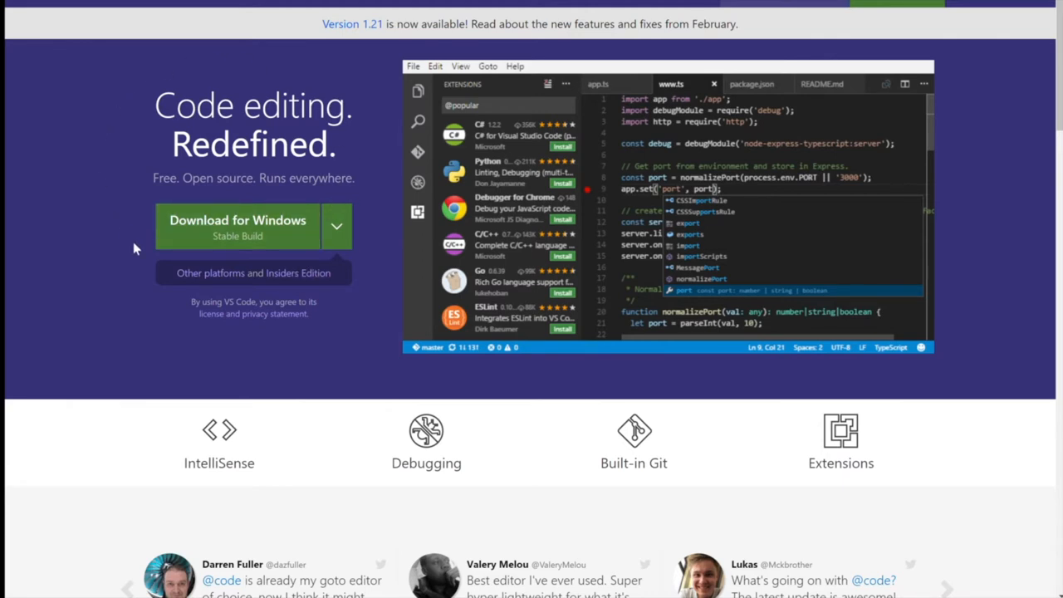
mouse_move(252, 220)
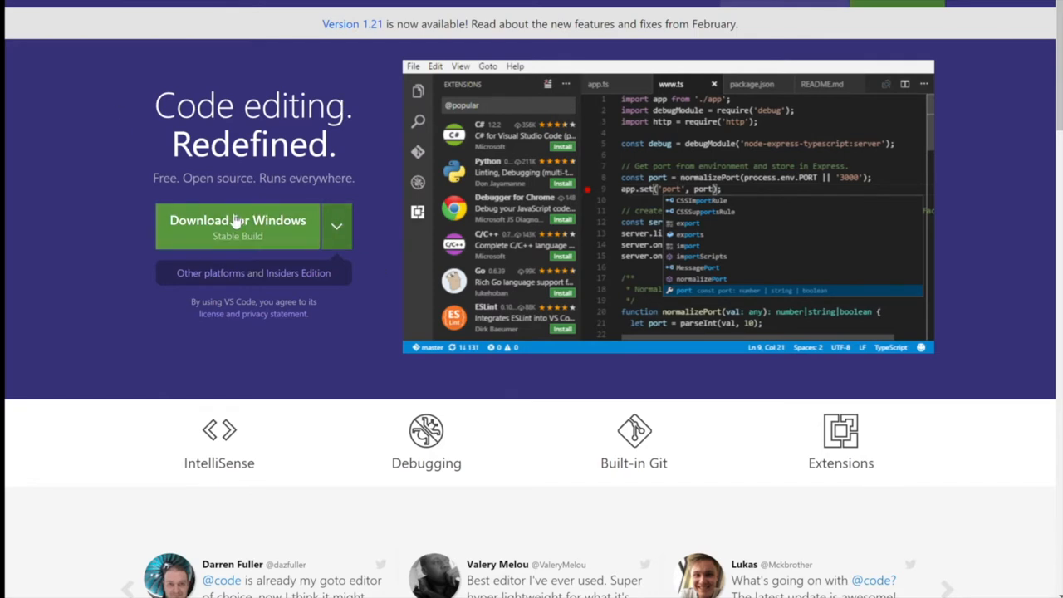
mouse_move(339, 229)
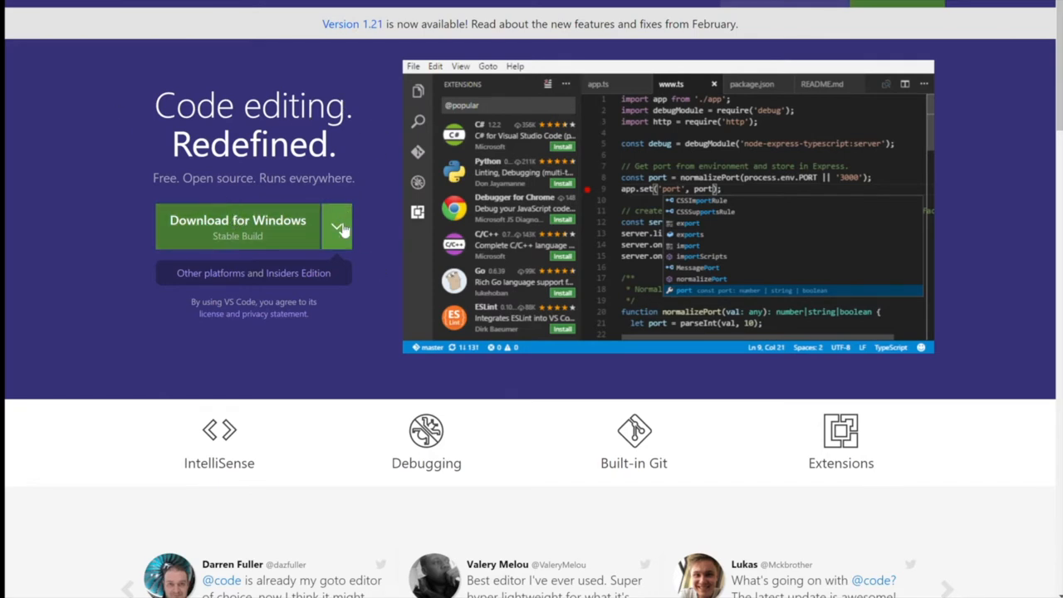
click(339, 226)
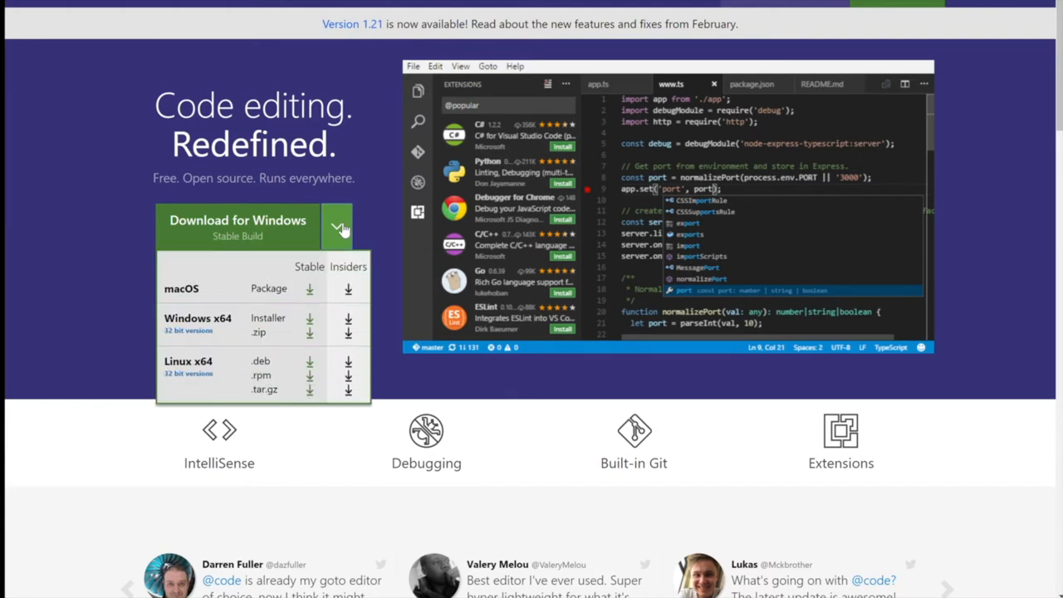
mouse_move(181, 348)
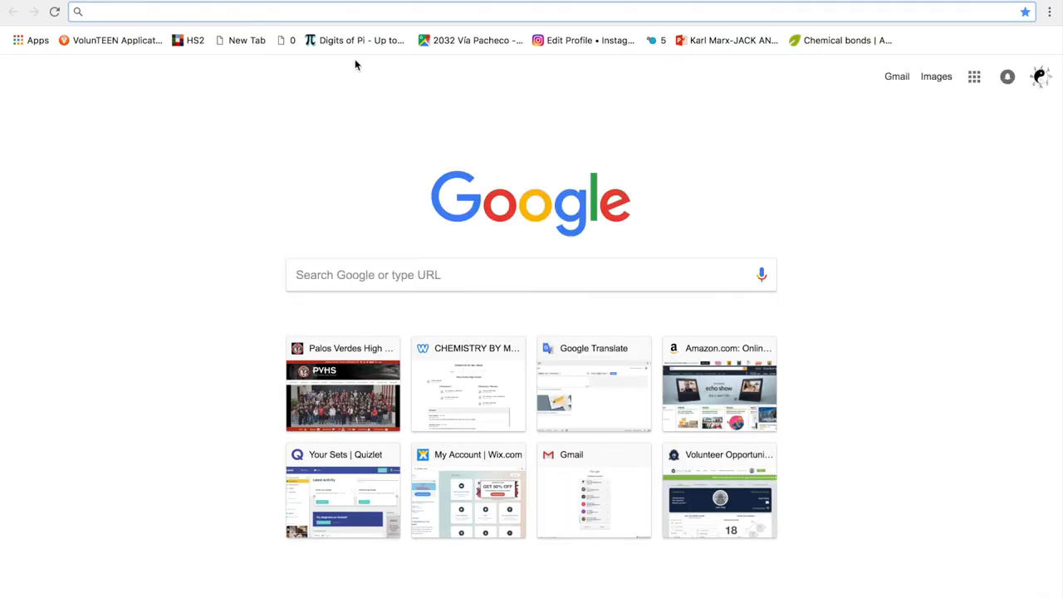
Download Visual Studio Code for Mac and confirm launching it in the macOS security prompt.
text(visual studio code)
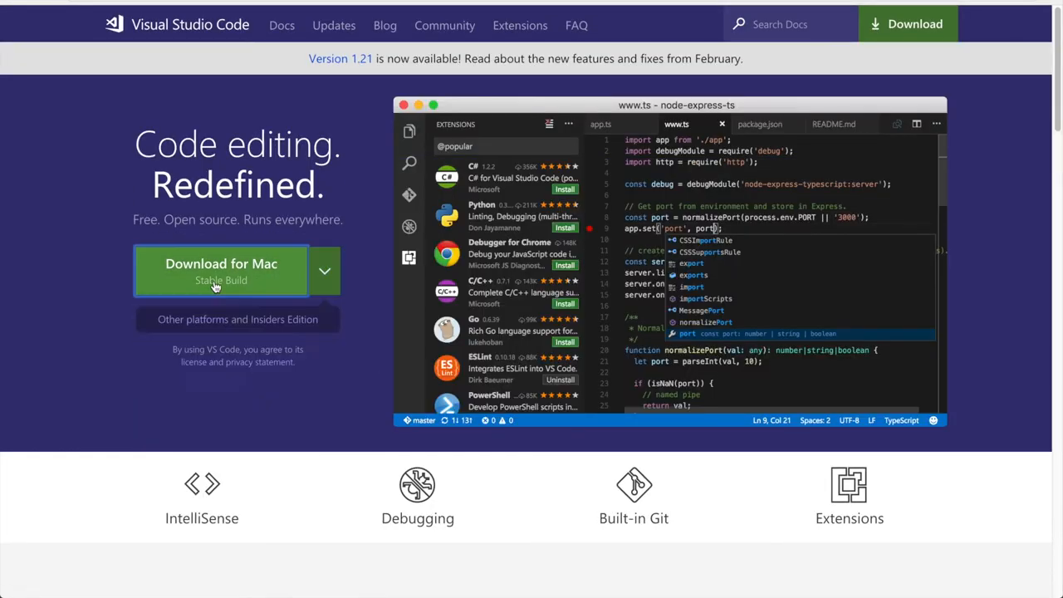
click(221, 263)
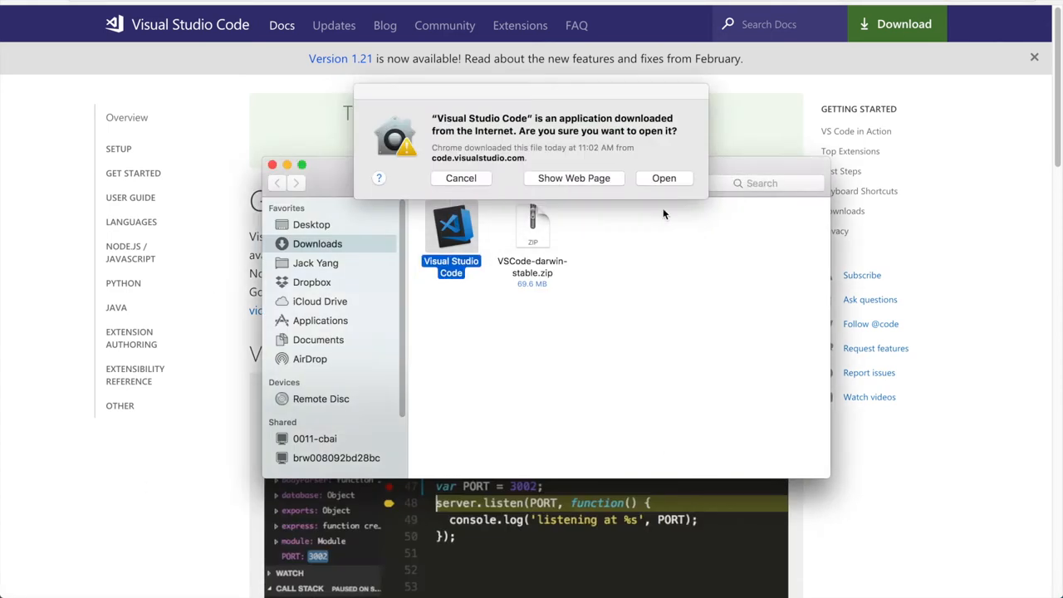
click(665, 178)
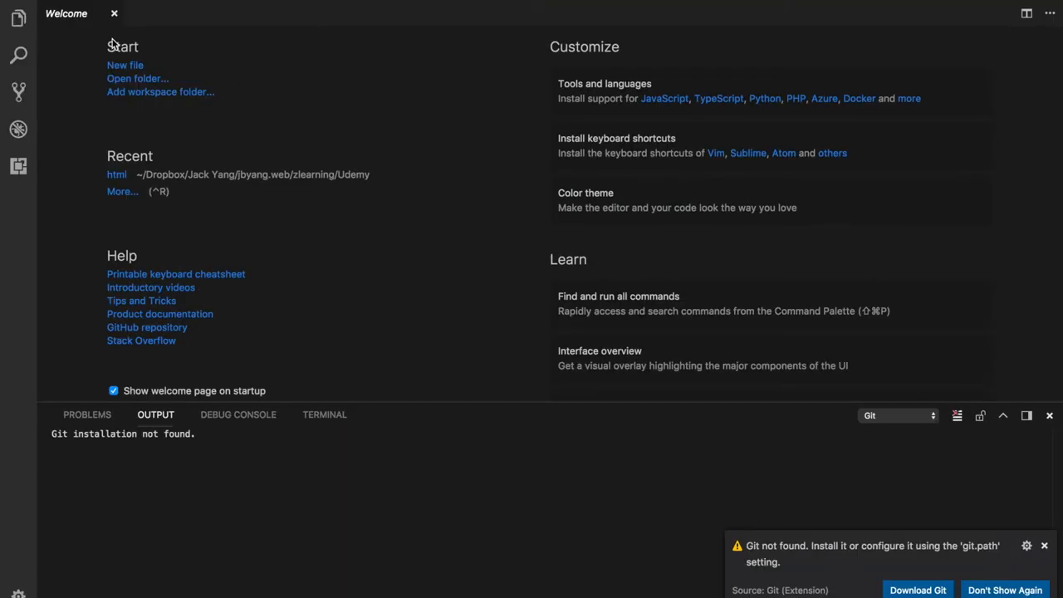
mouse_move(87, 33)
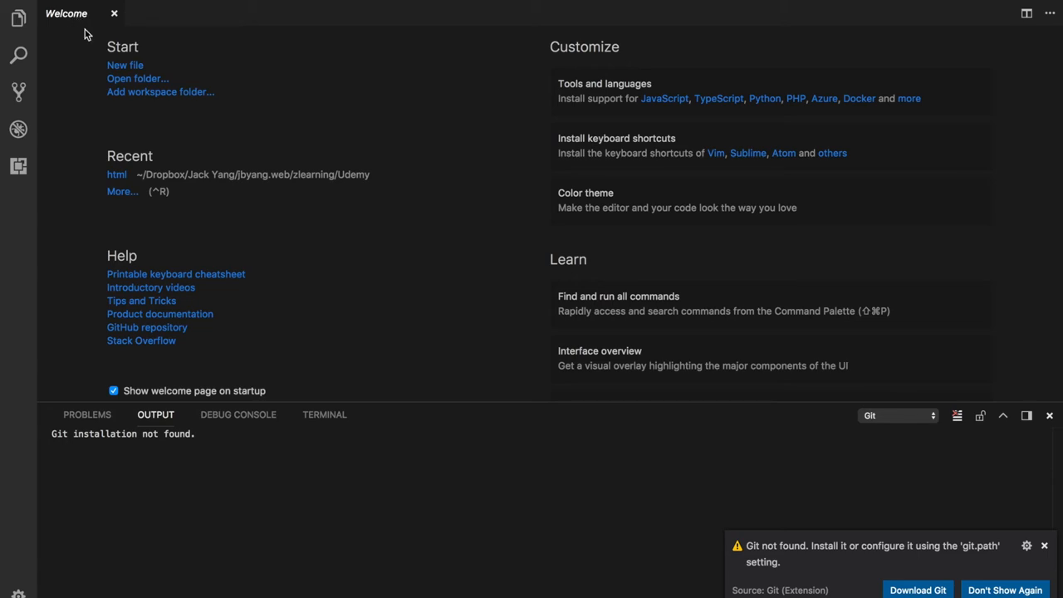
mouse_move(130, 67)
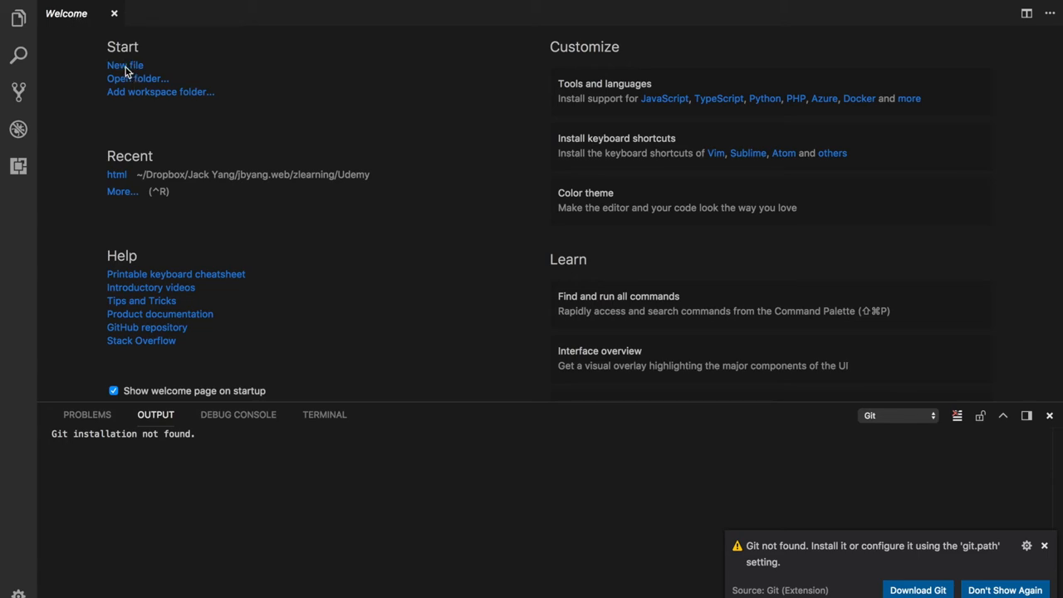
click(125, 65)
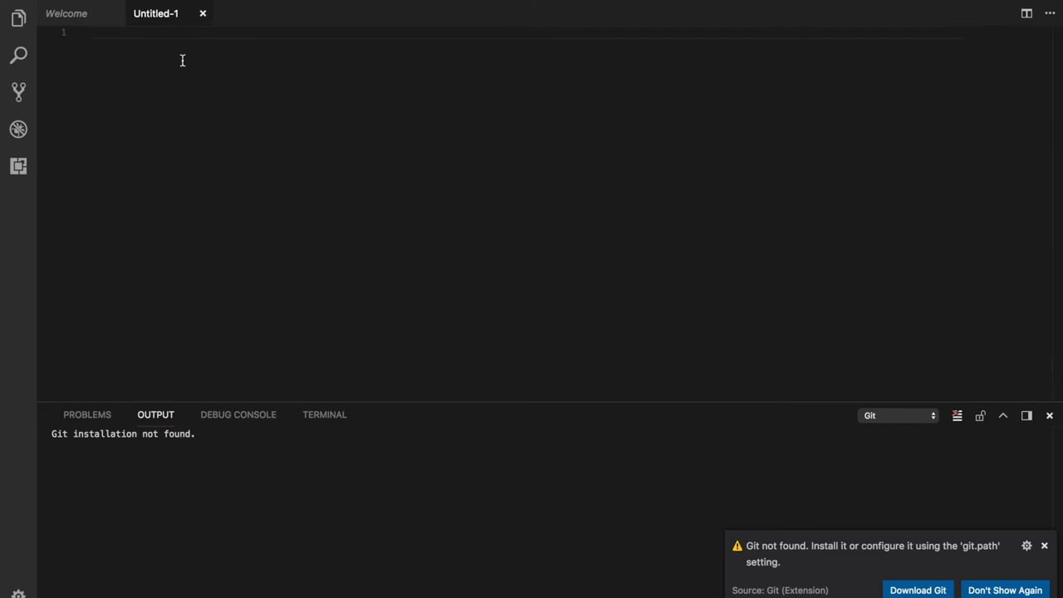
click(67, 13)
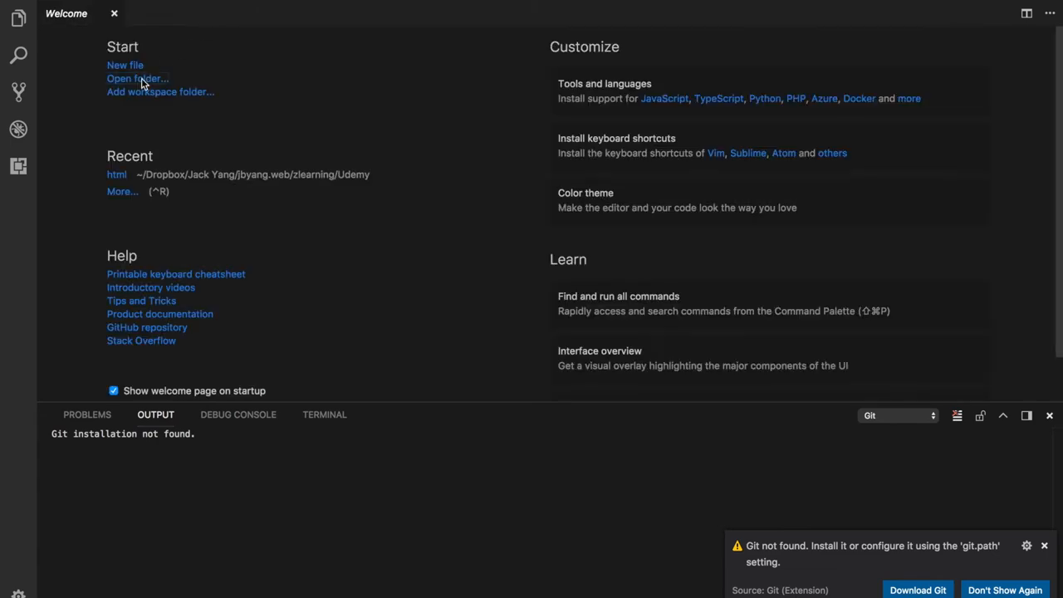
Open the Udemy html folder as the project and bring services.html and style.css into the editor.
click(134, 78)
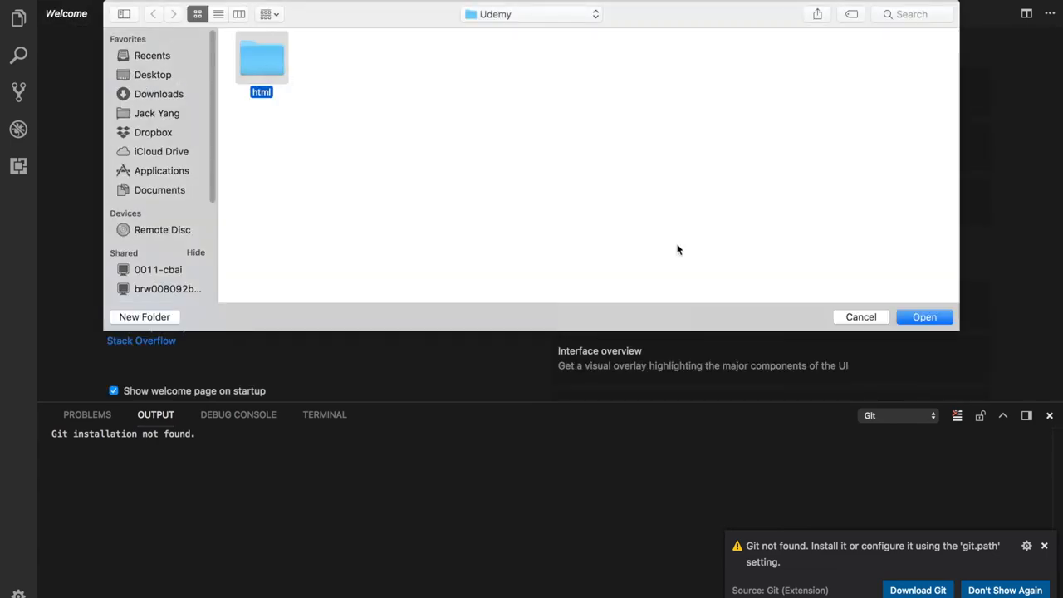
click(924, 315)
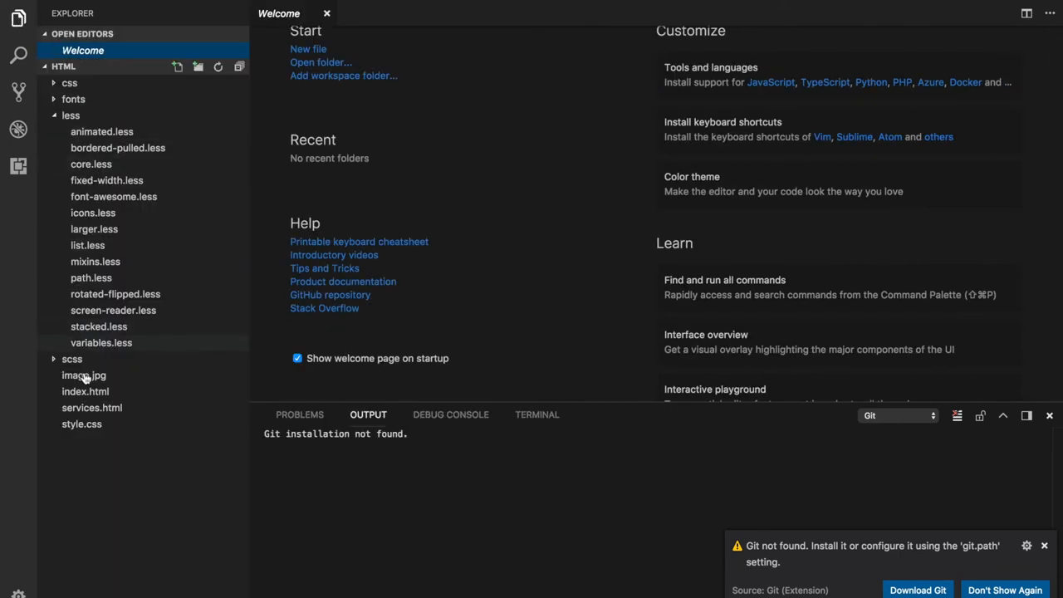
mouse_move(89, 335)
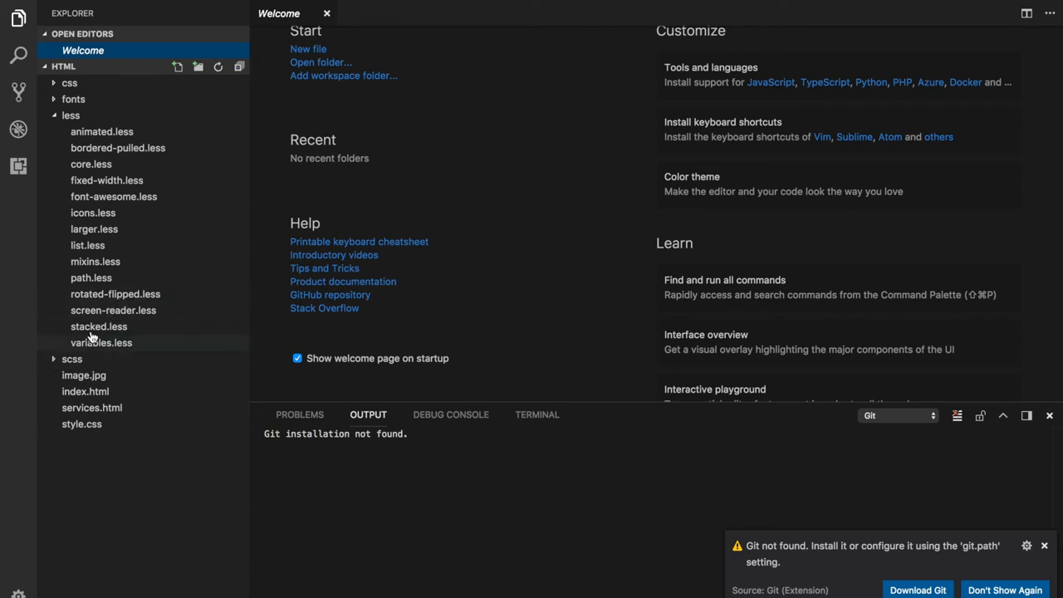
mouse_move(87, 392)
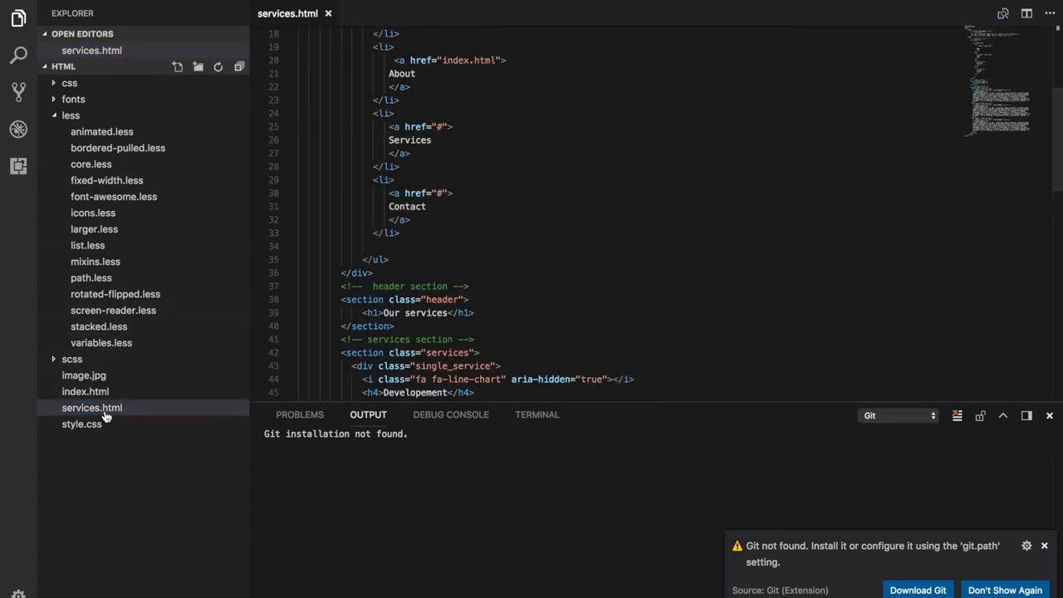
click(79, 440)
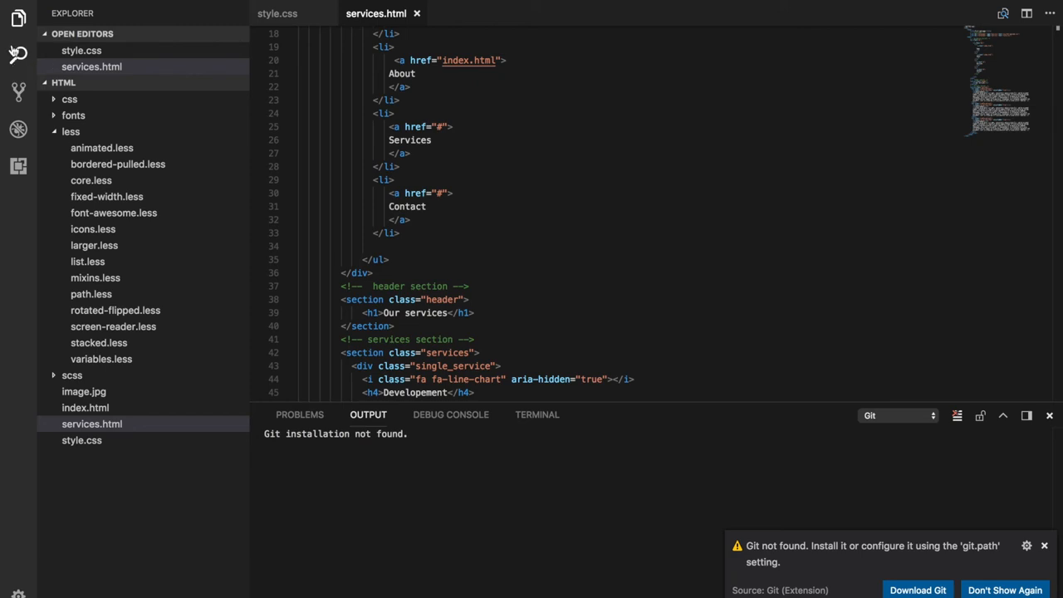
Run a project-wide search for "css" and scroll through its results.
click(18, 55)
text(css)
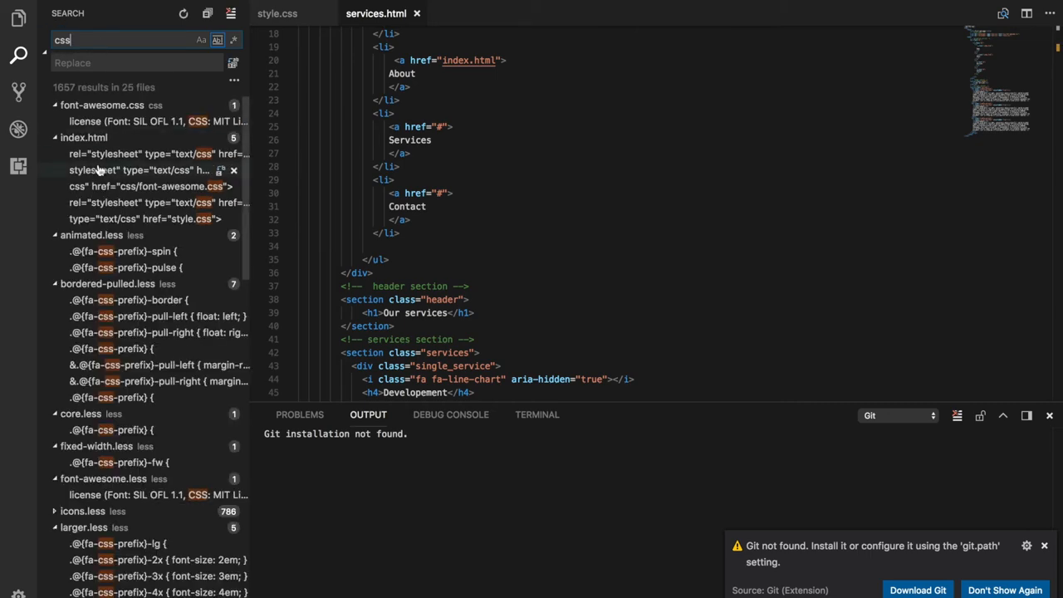
scroll(down, 3)
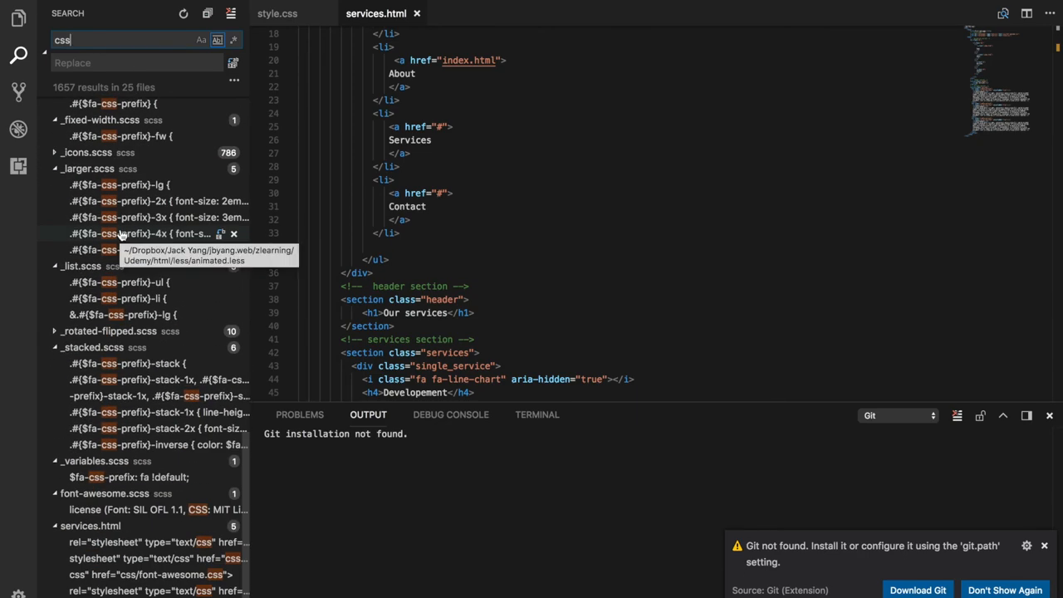
mouse_move(17, 126)
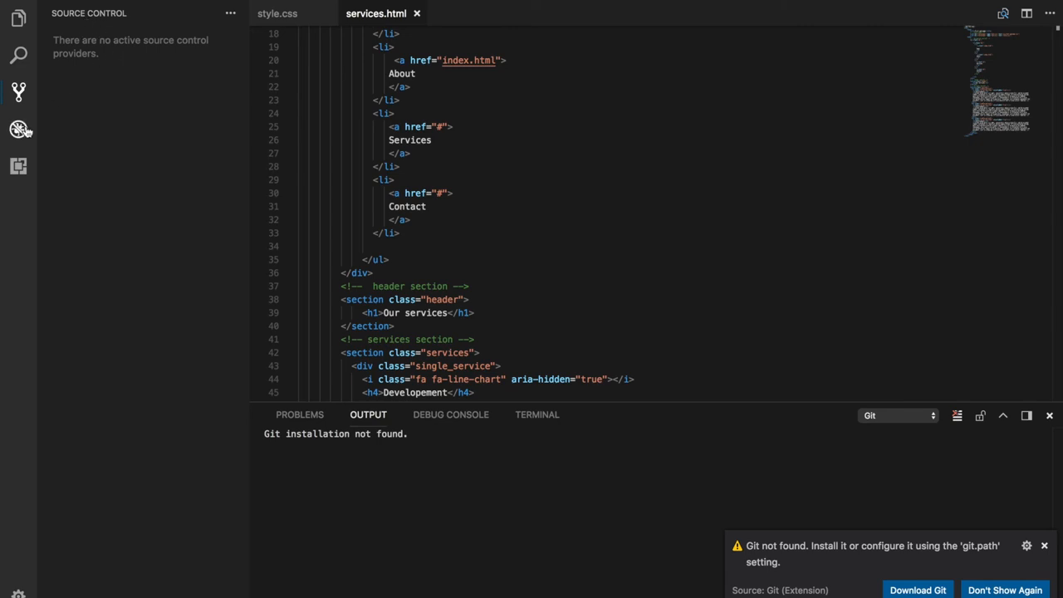
Switch from the Debug panel to the Extensions panel in the Activity Bar.
click(19, 130)
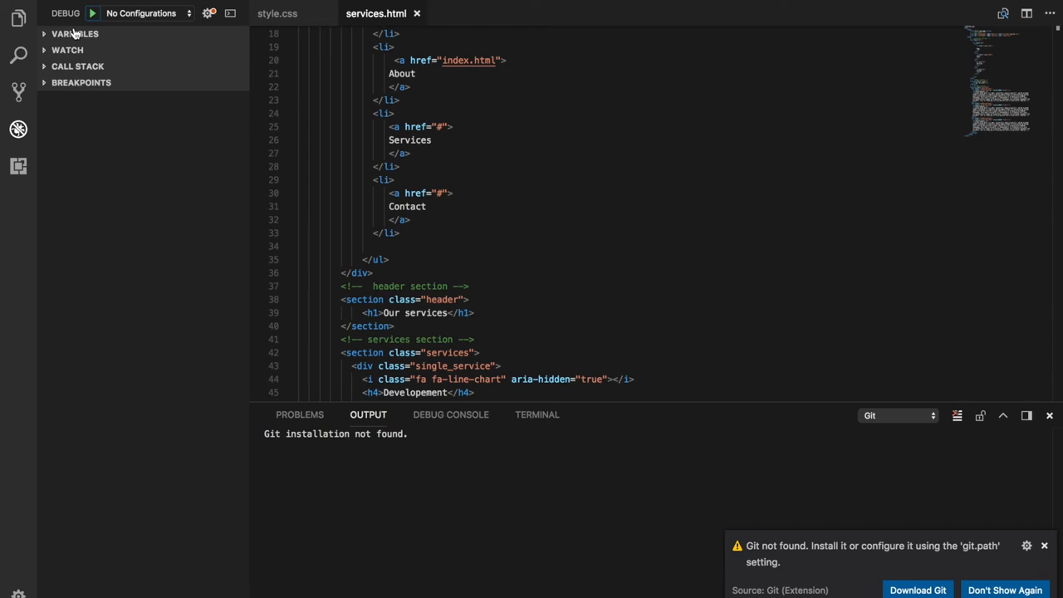
click(18, 166)
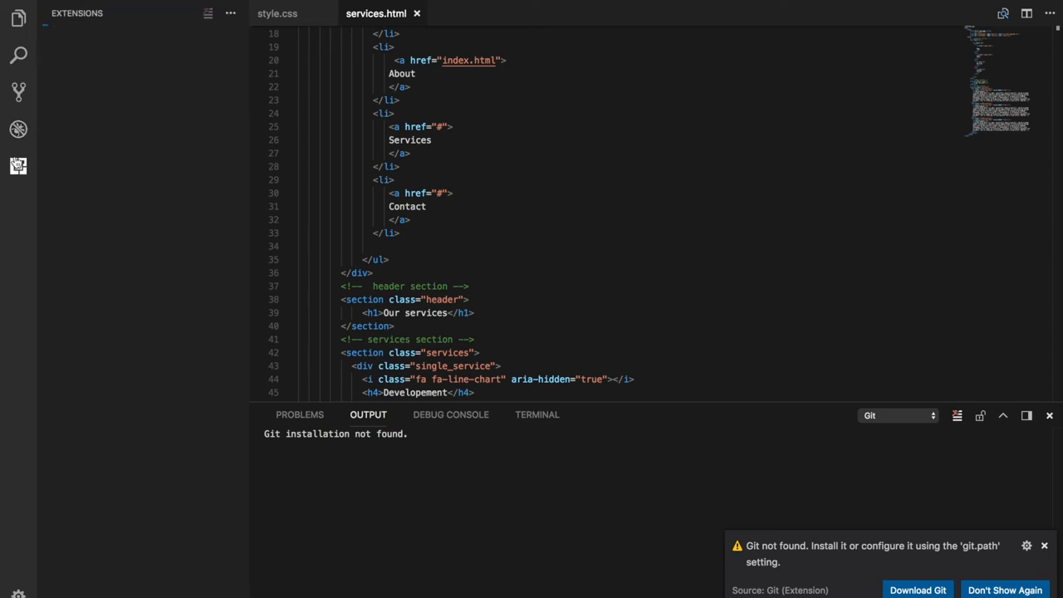
Install the Nord theme by arcticicestudio from the marketplace and reload to activate it.
click(18, 166)
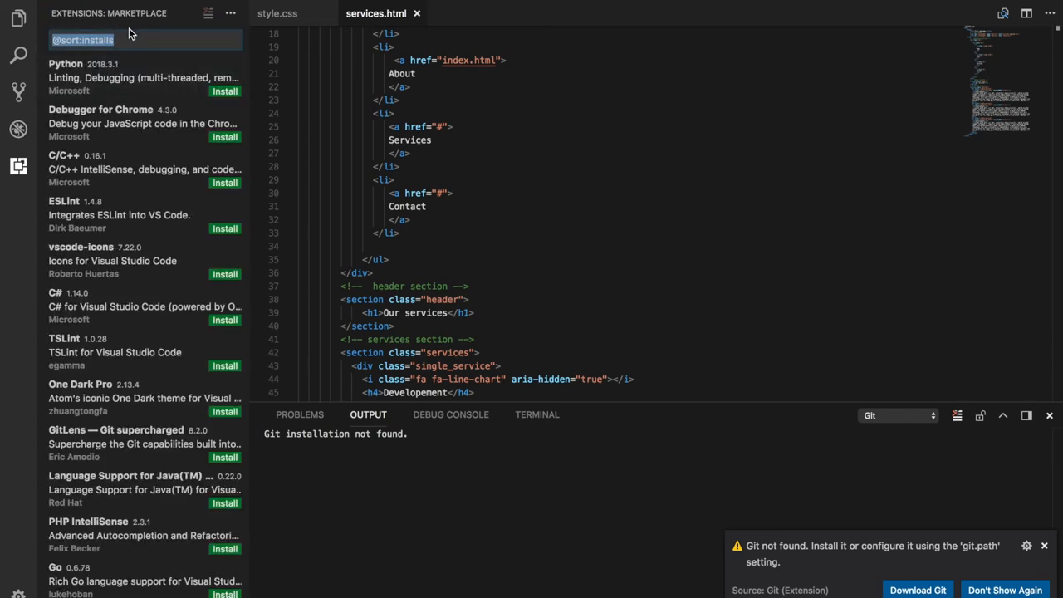
mouse_move(136, 63)
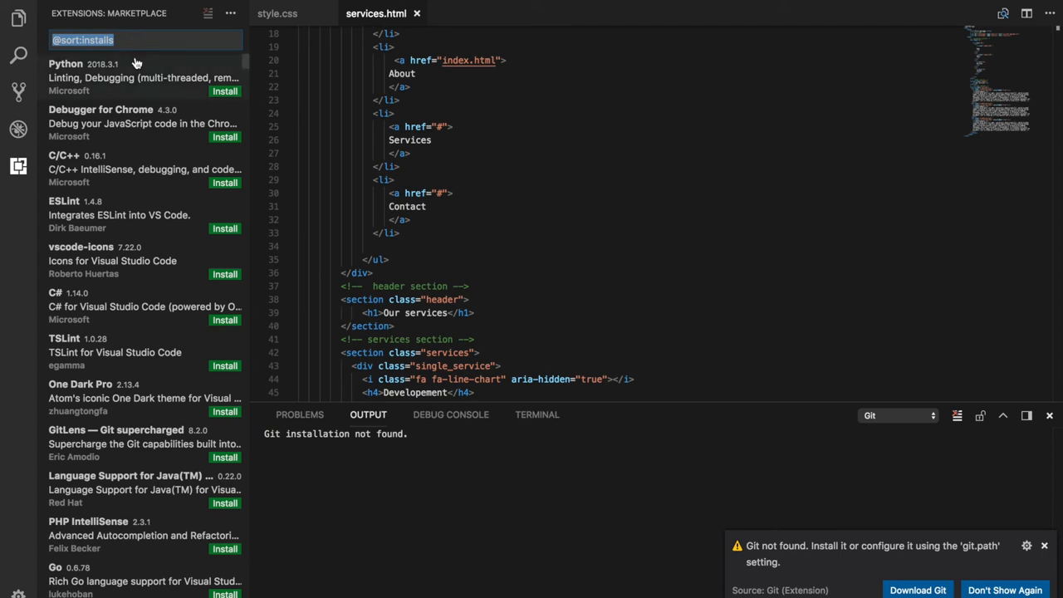
mouse_move(132, 61)
text(nord)
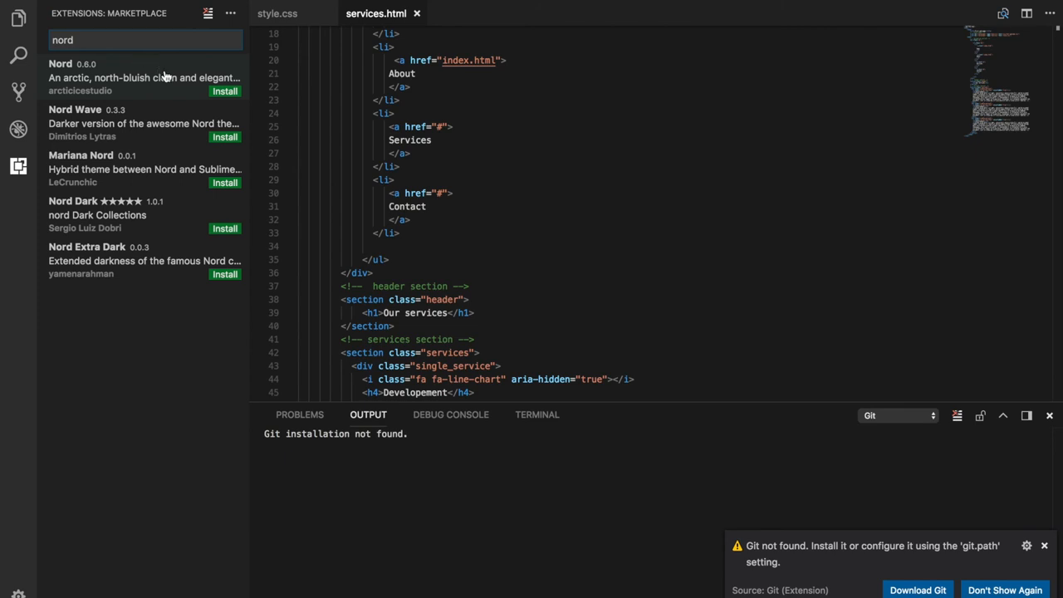
click(142, 78)
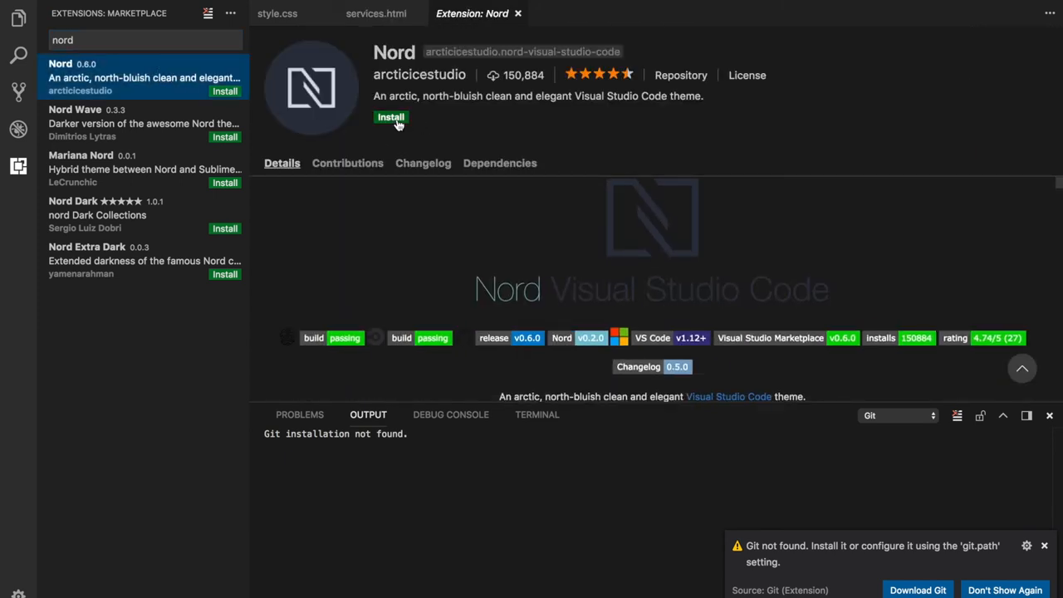
click(391, 117)
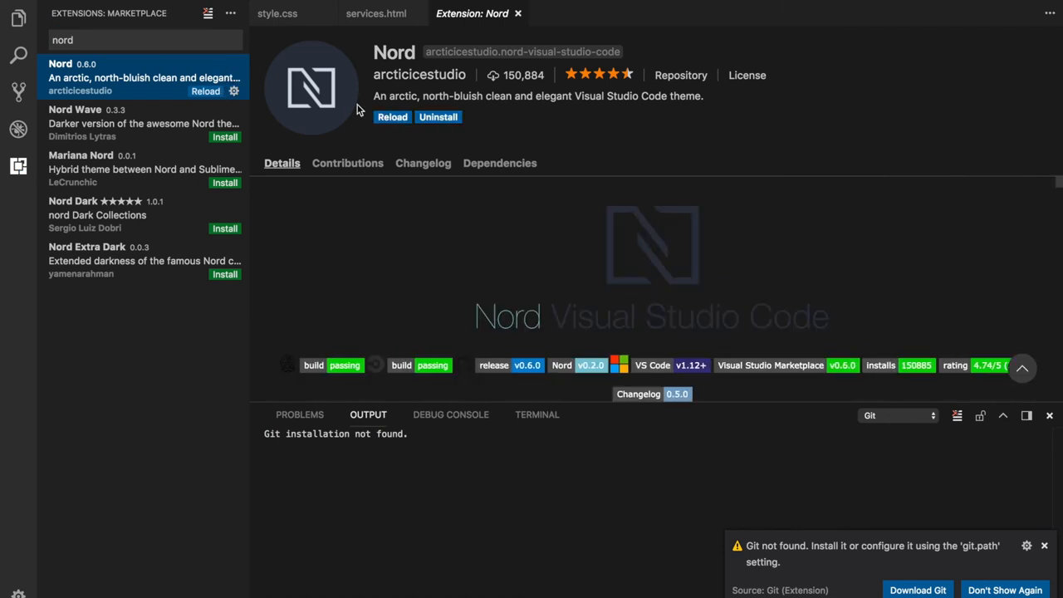
mouse_move(392, 116)
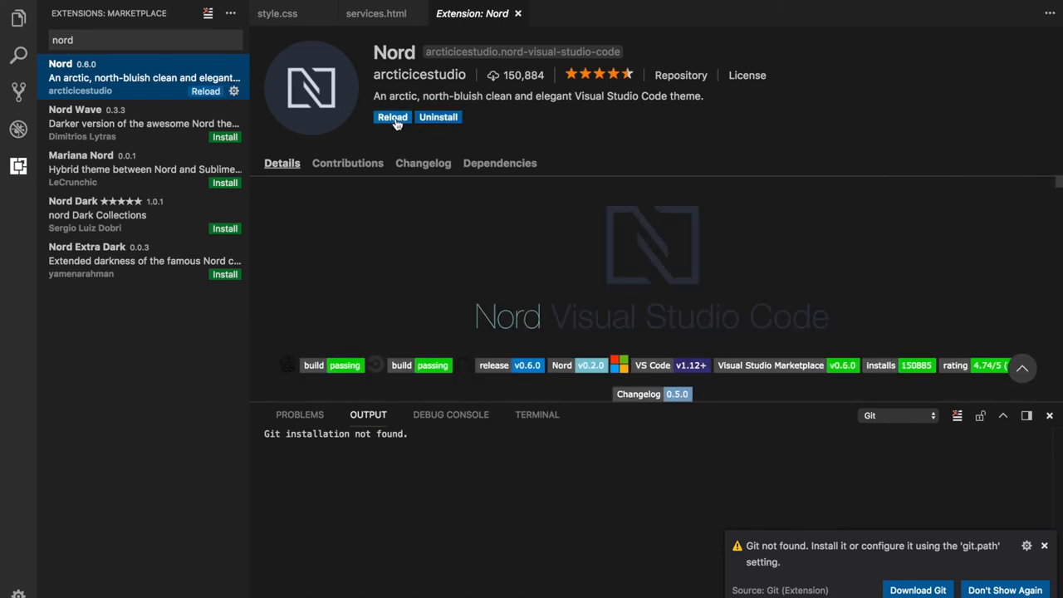
click(392, 116)
text(material icon theme)
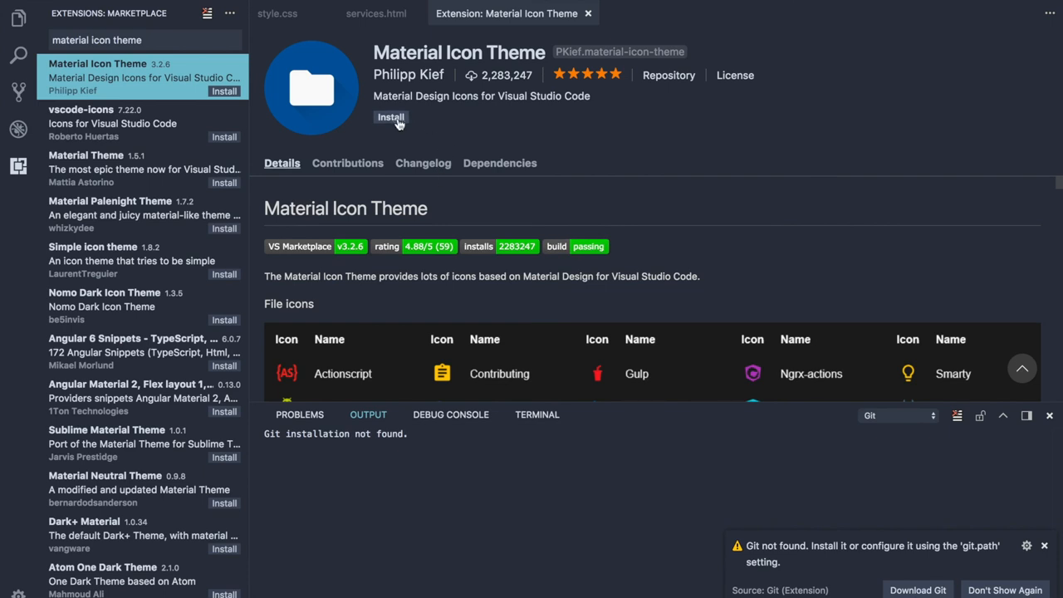
Install Material Icon Theme and return to the Explorer to see the html files with new icons.
click(391, 117)
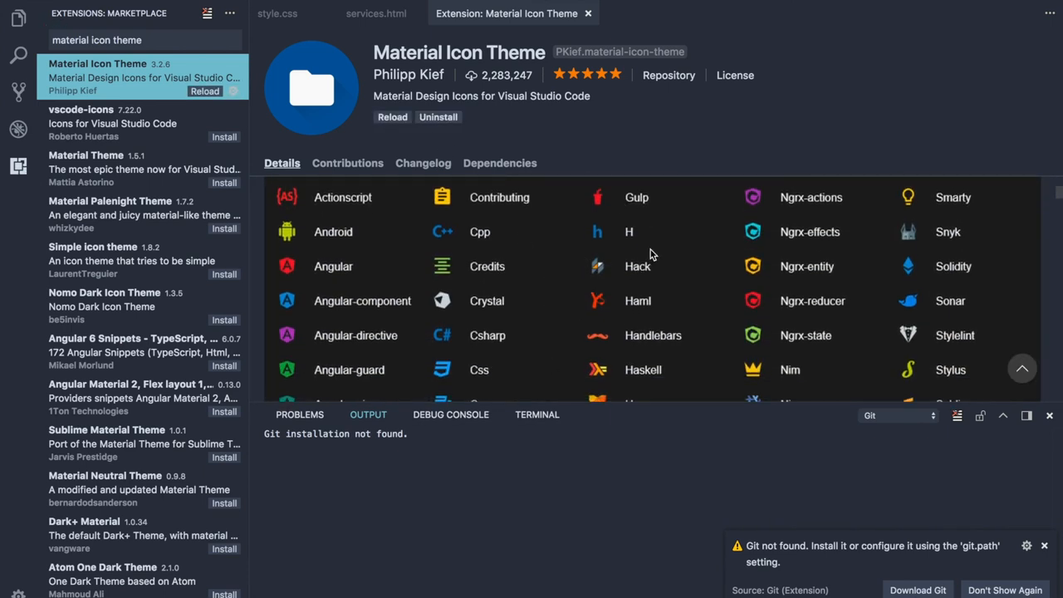
scroll(down, 3)
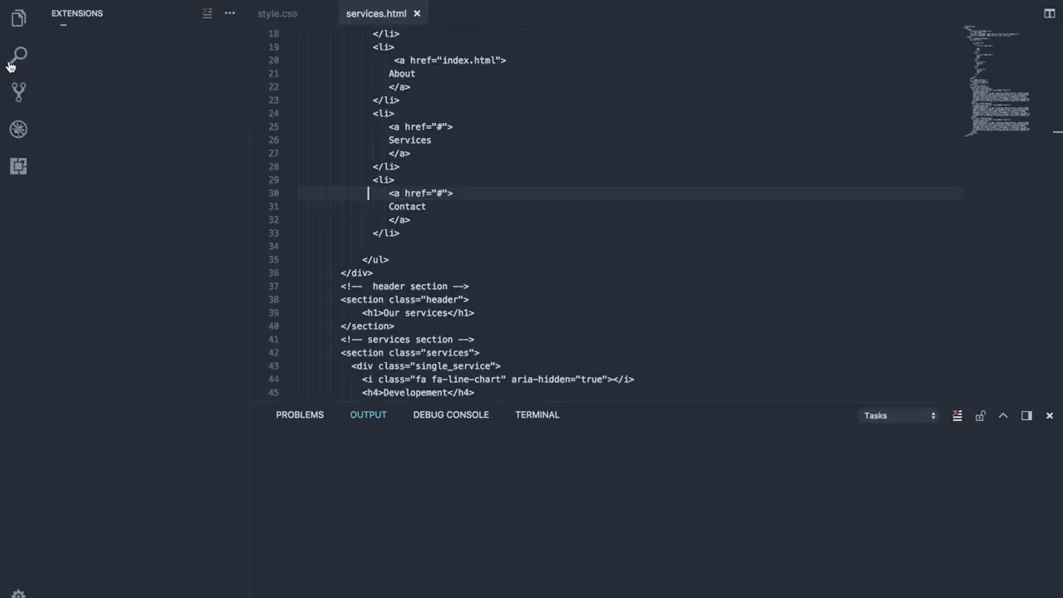
click(16, 17)
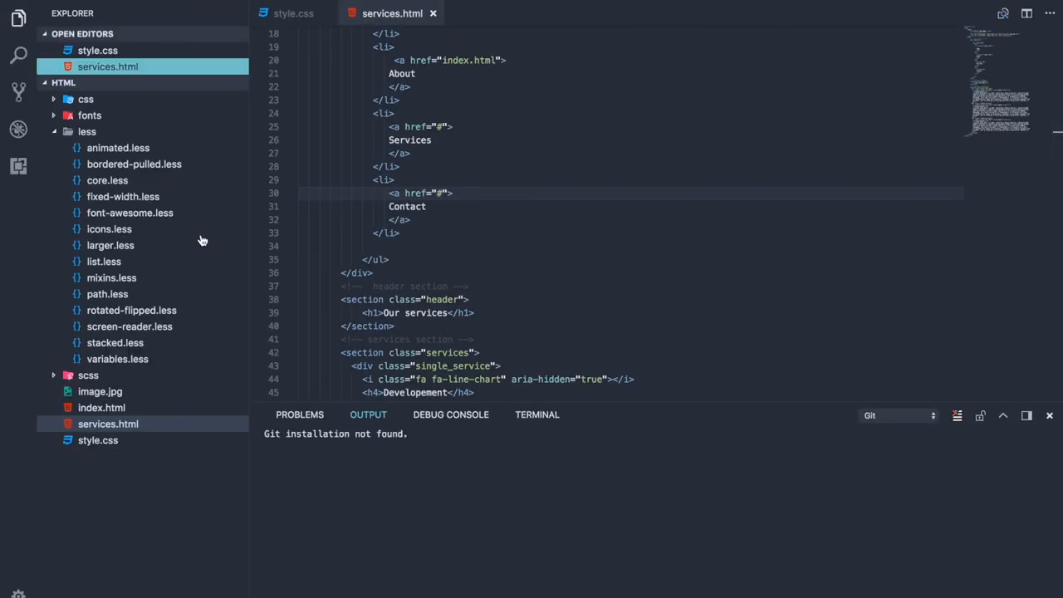